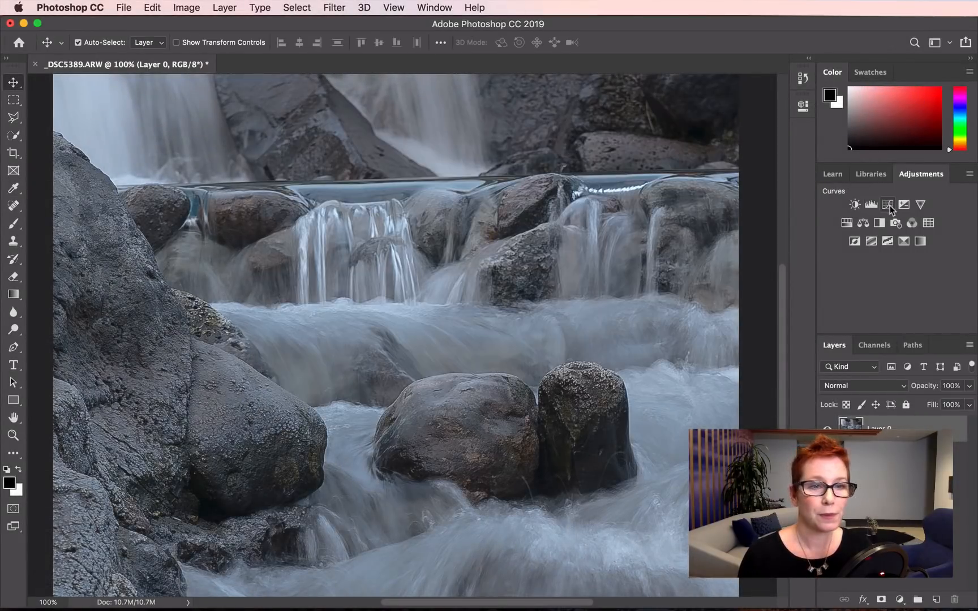
- Add a Curves adjustment layer over the waterfall photo from the Adjustments panel
left_click(887, 204)
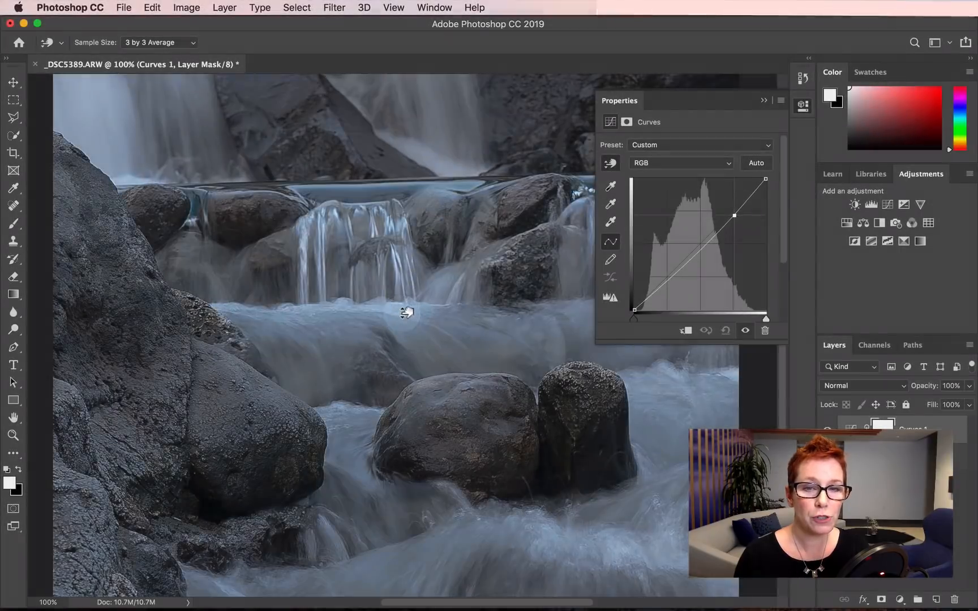
- Drag up on the bright water and down on the dark rocks to form an S-curve
left_click_drag(734, 217, 734, 194)
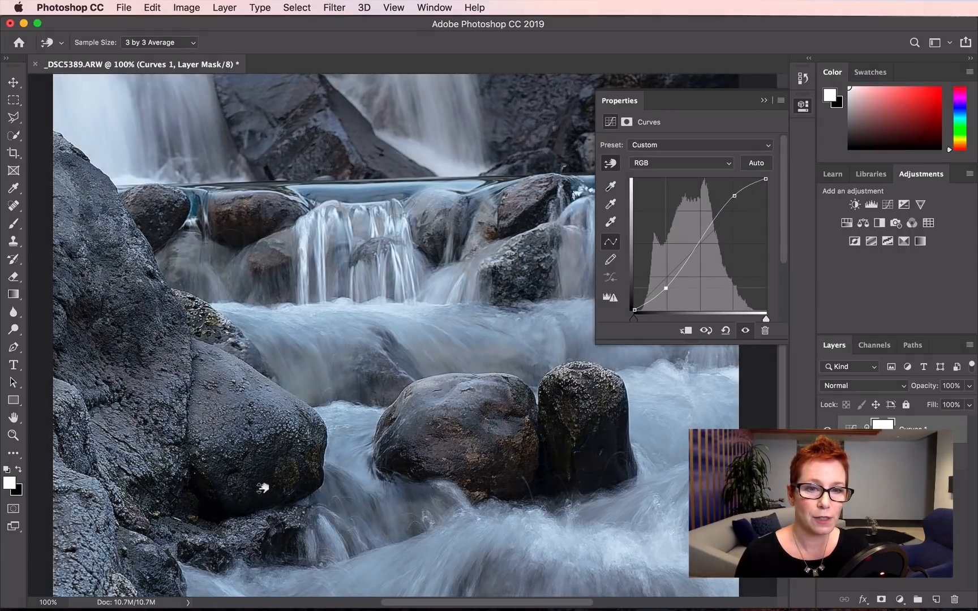
left_click_drag(666, 289, 662, 292)
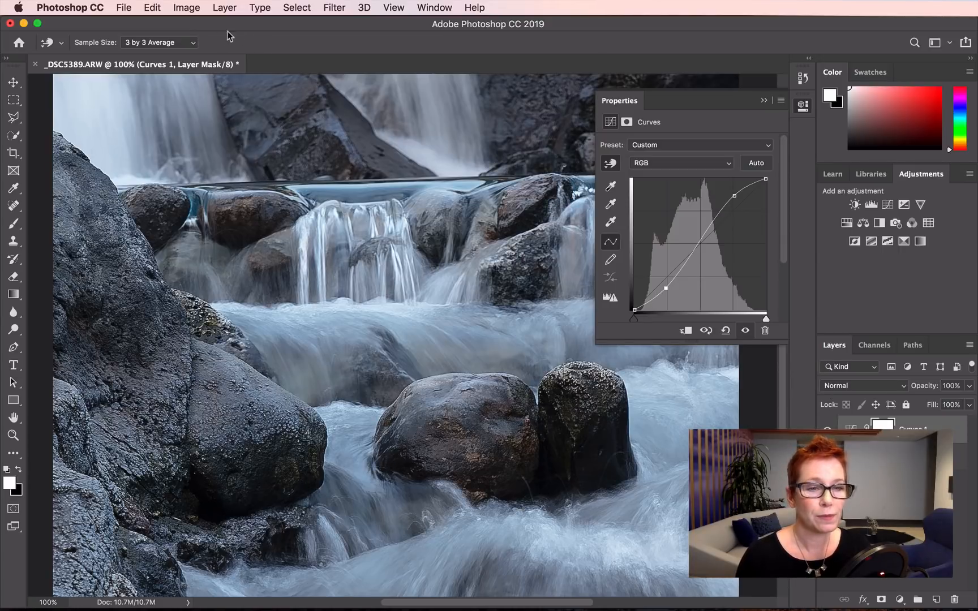
left_click(158, 42)
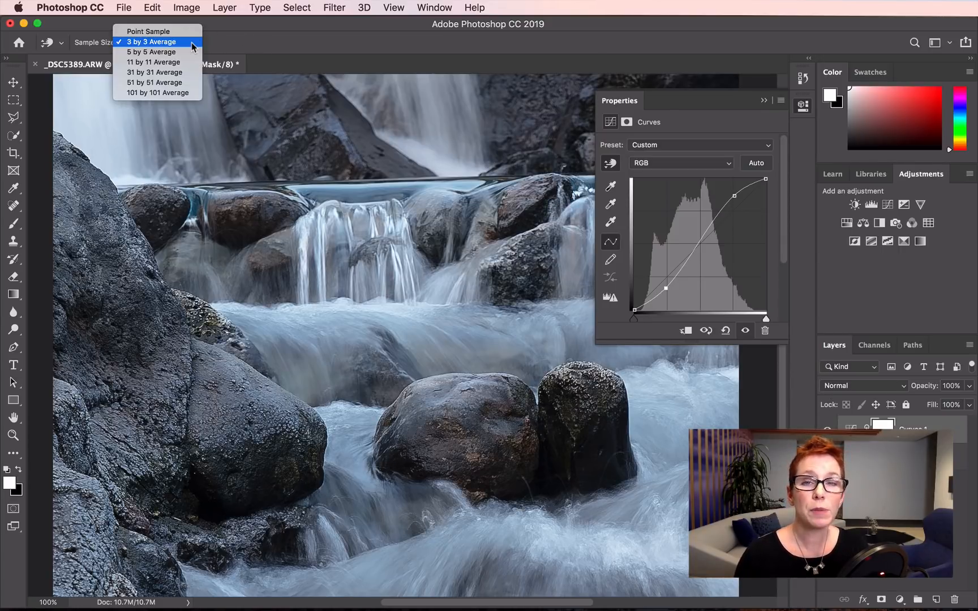
mouse_move(148, 32)
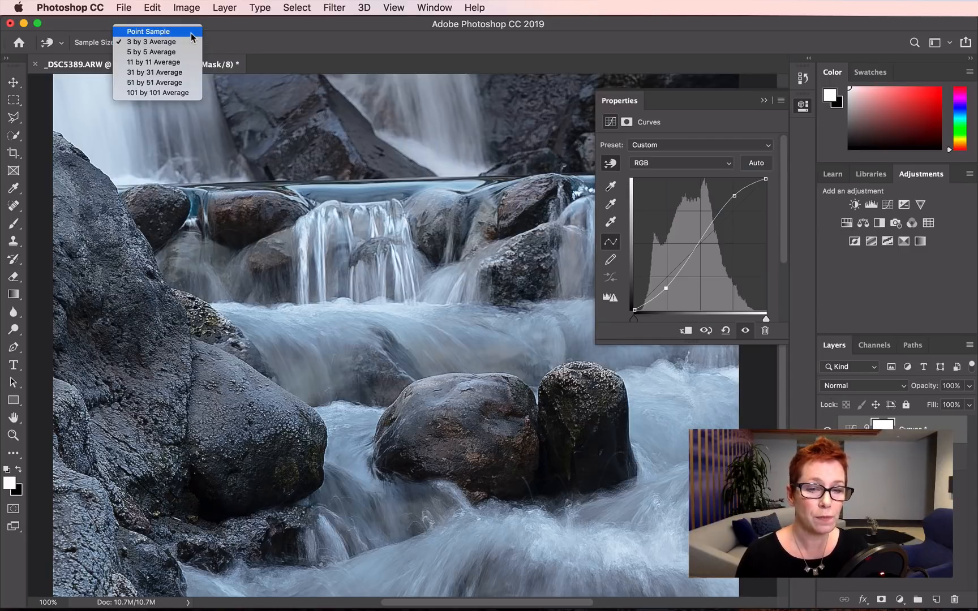
mouse_move(152, 40)
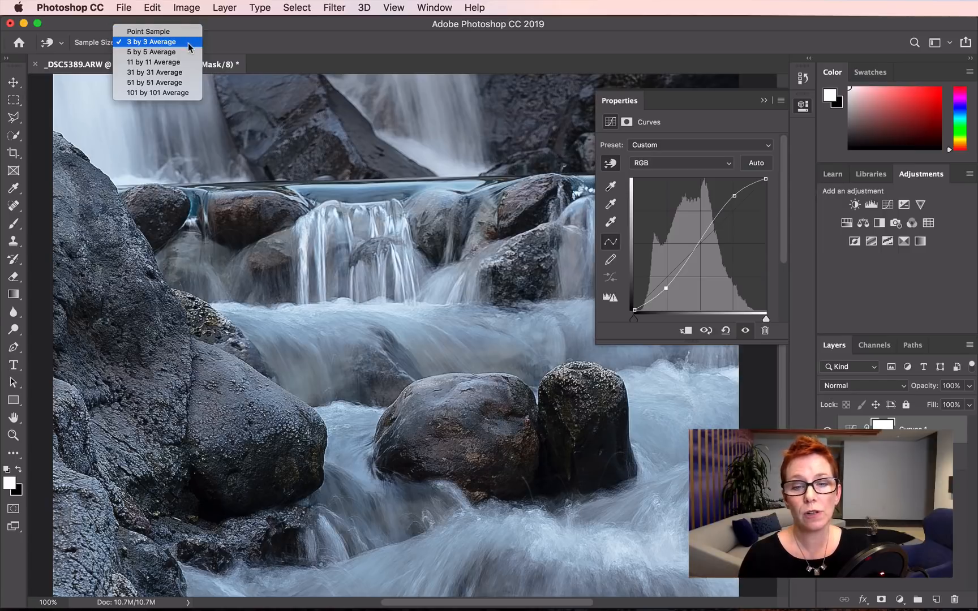
mouse_move(153, 52)
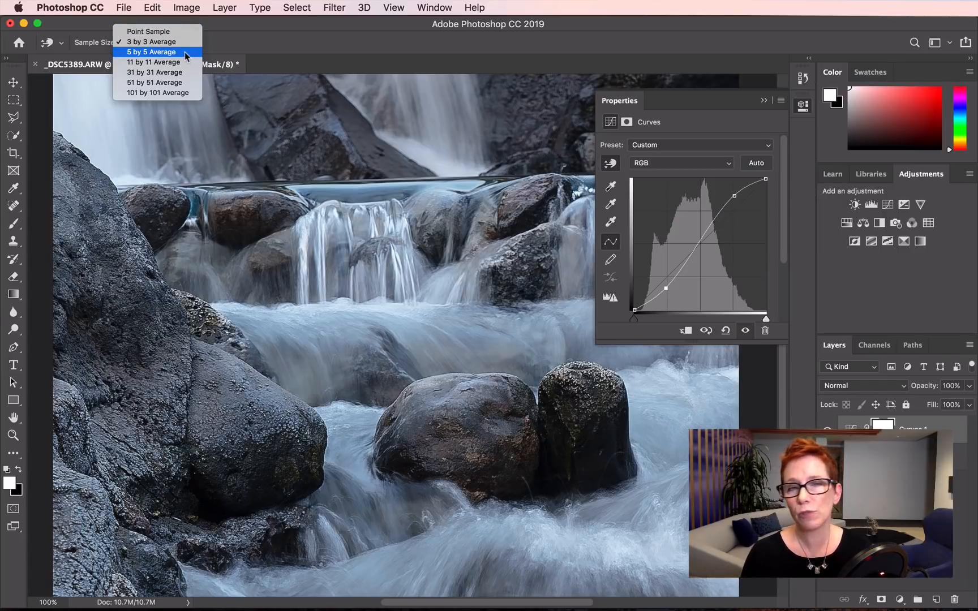
left_click(148, 41)
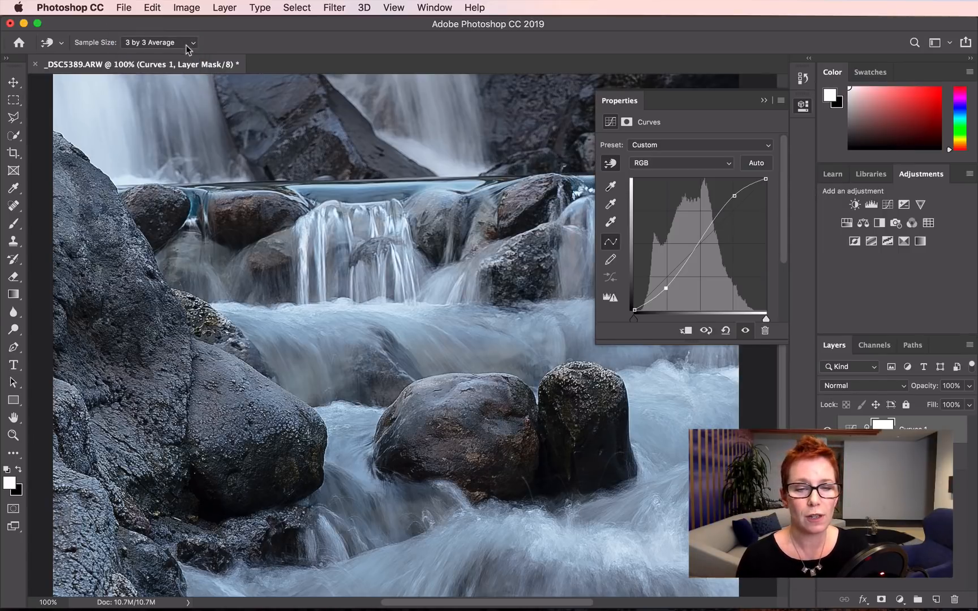